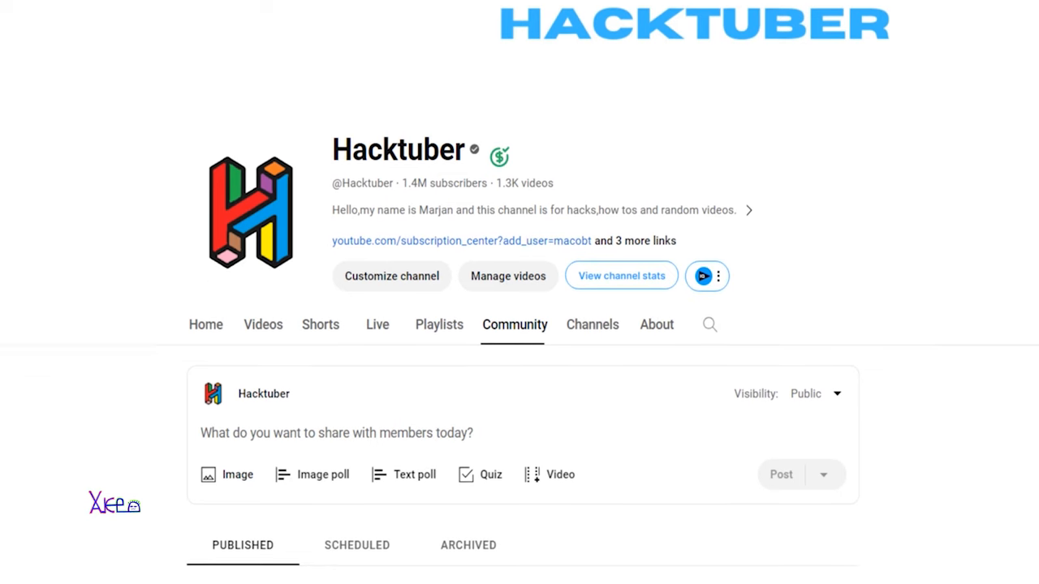
Scroll down the Community tab past the composer and LED post to the Choose Upcoming Project? poll.
scroll("down", 3)
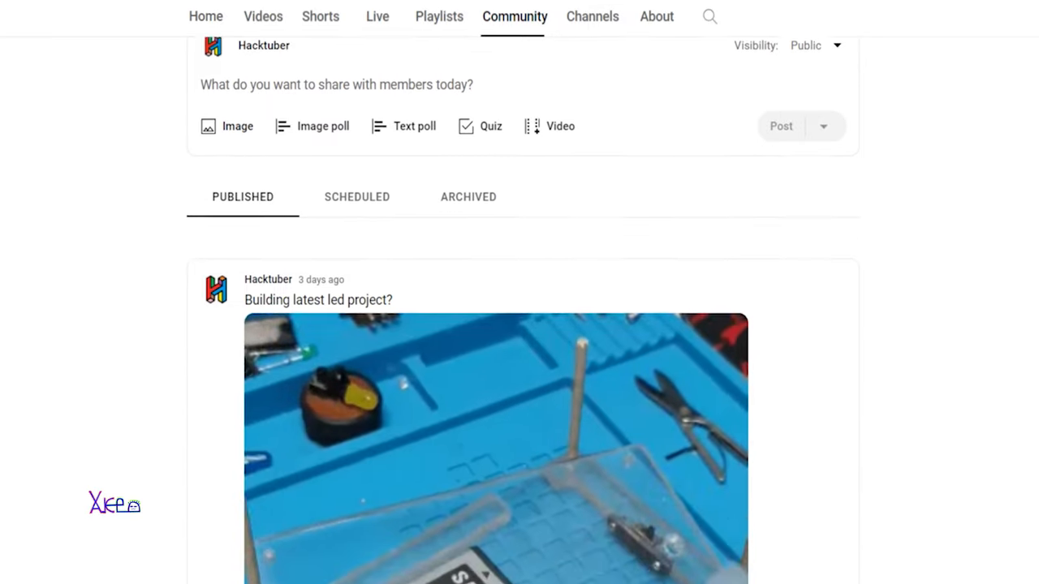
scroll("down", 3)
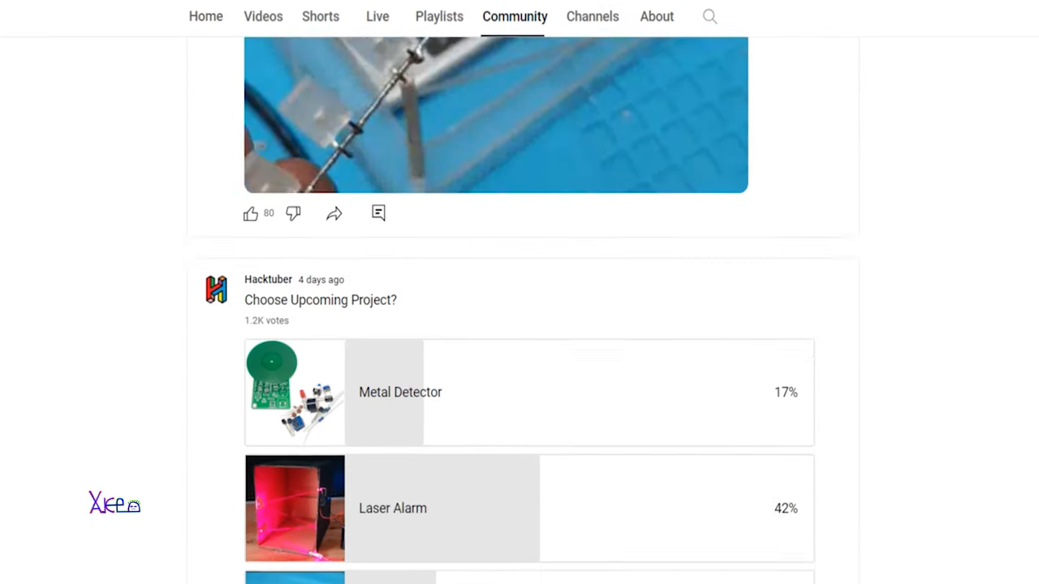
scroll("down", 3)
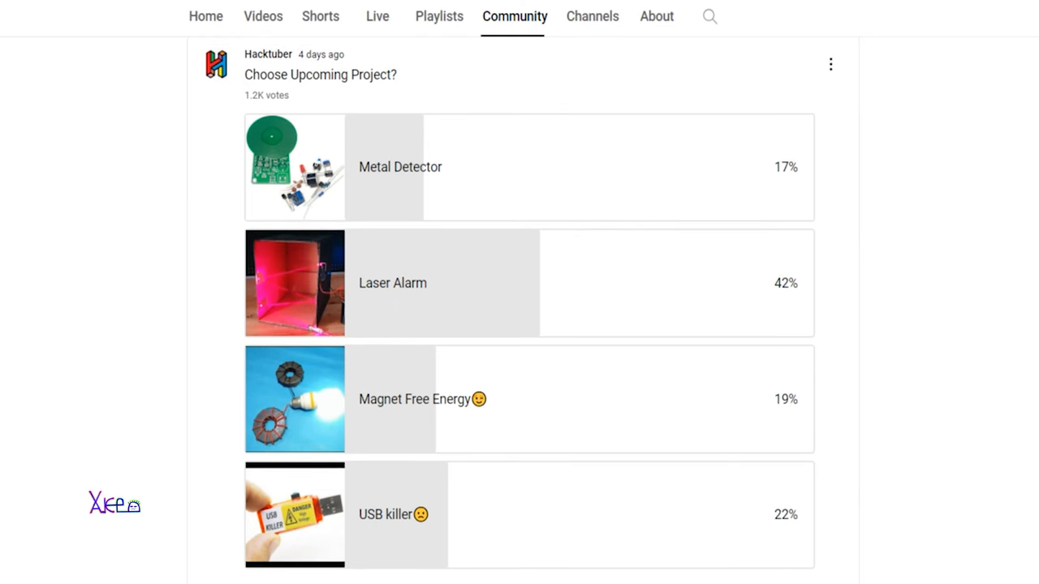
Highlight the 'Choose Upcoming Project?' poll title with all four results visible, Laser Alarm at 42%.
double_click(266, 94)
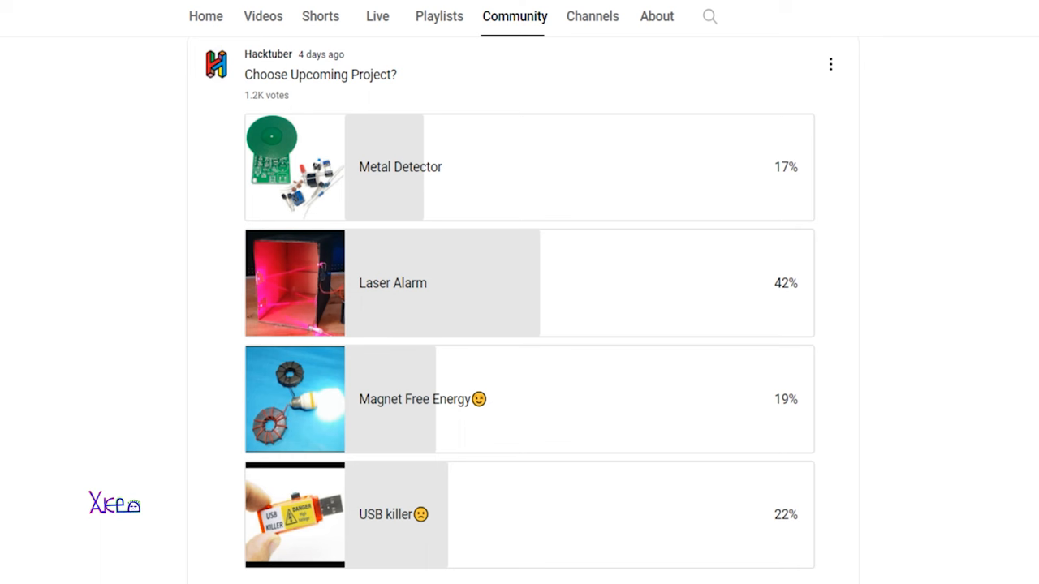
left_click_drag(245, 75, 364, 74)
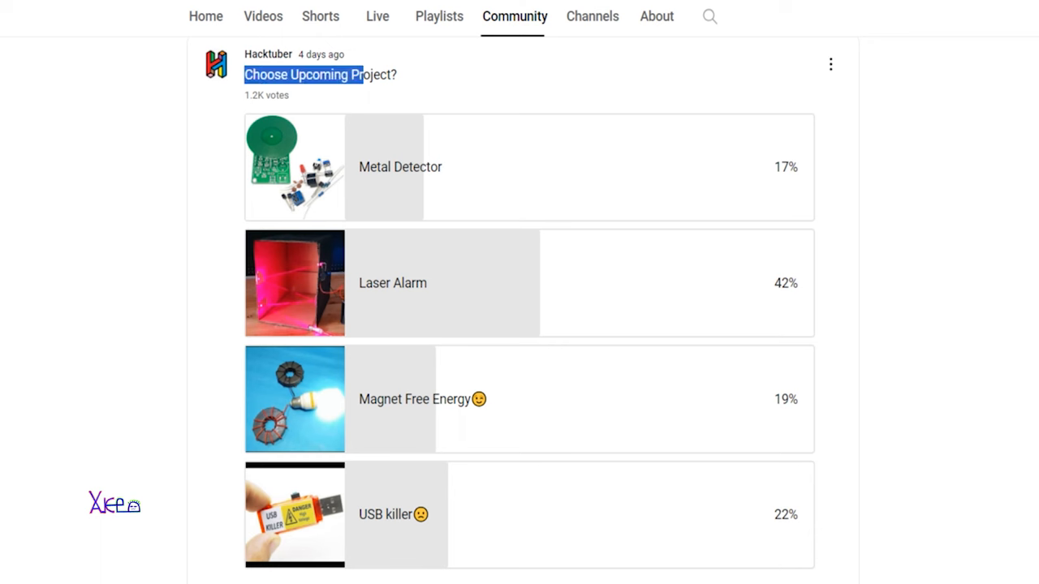